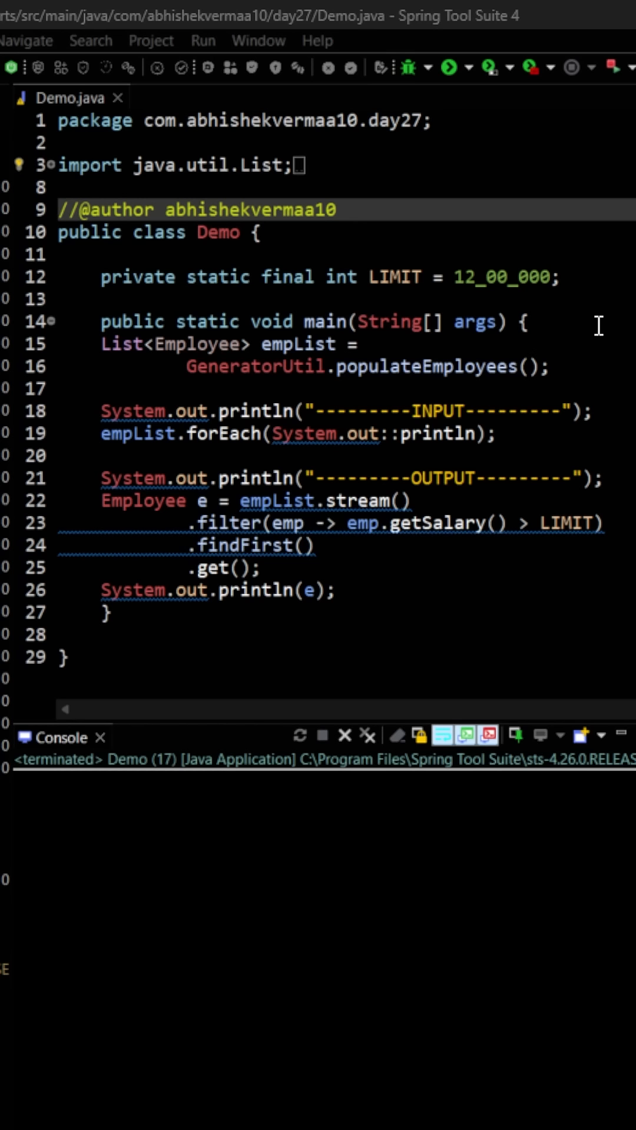
mouse_move(550, 421)
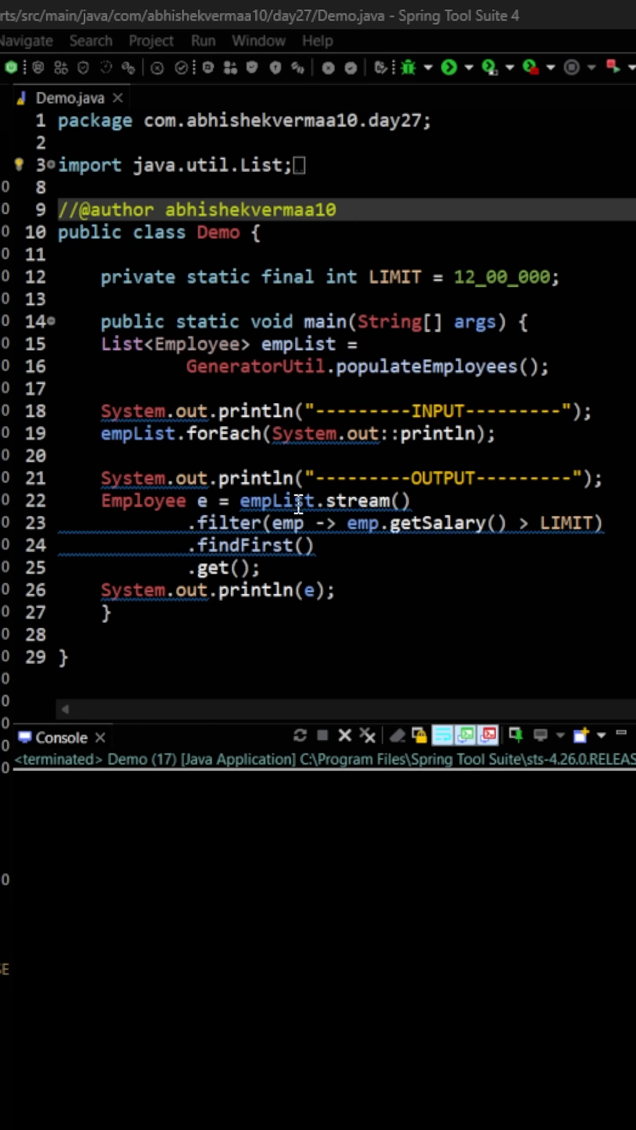
mouse_move(483, 504)
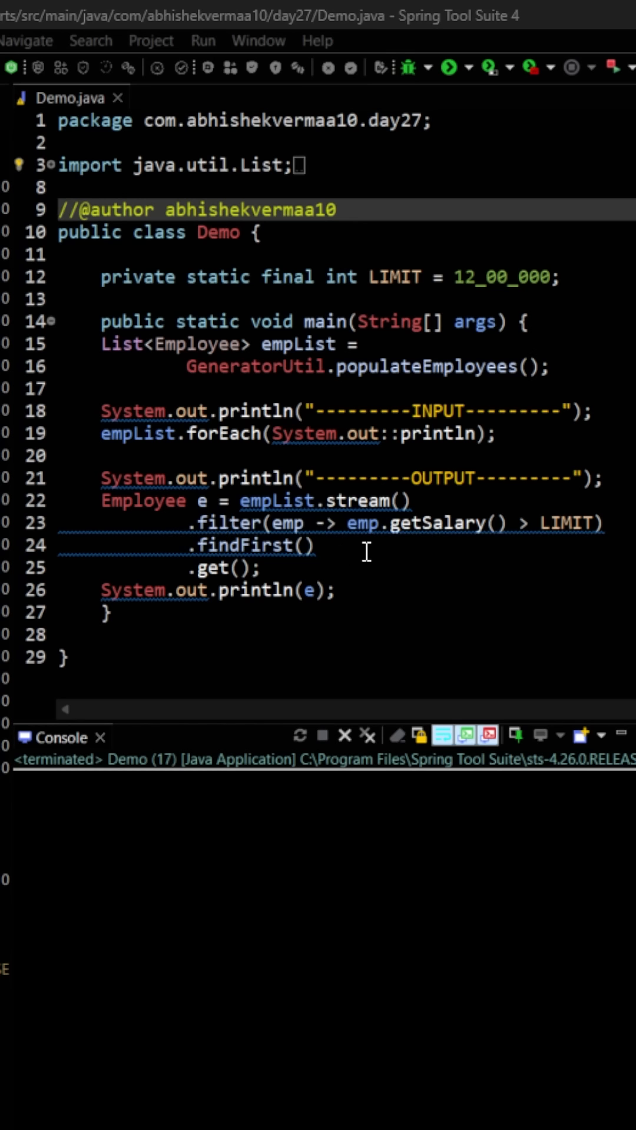
mouse_move(444, 550)
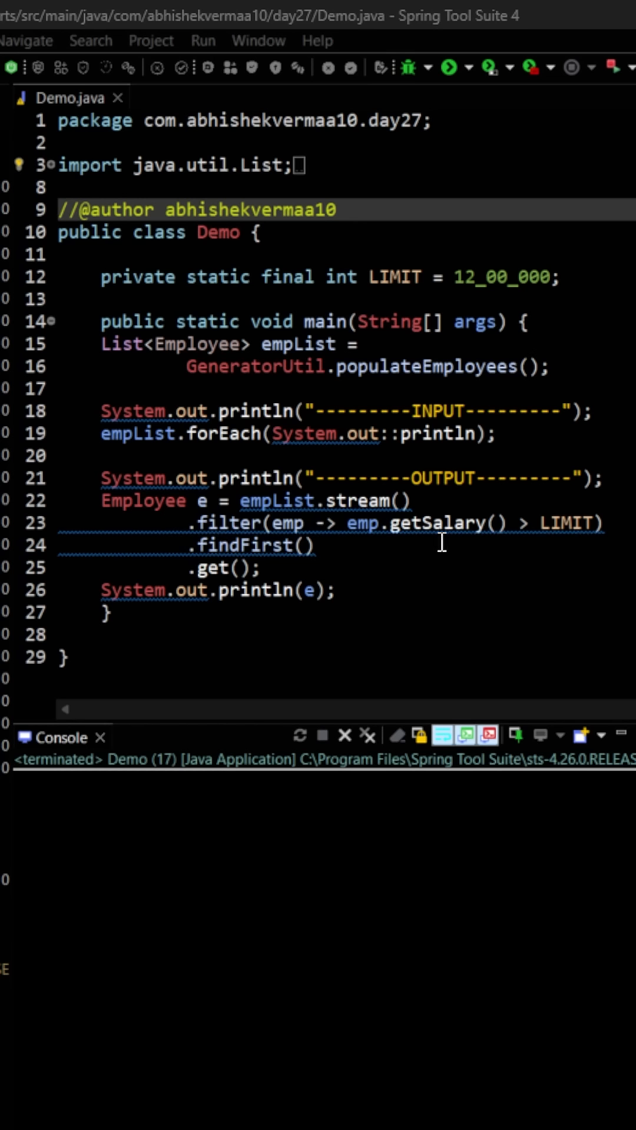
mouse_move(362, 558)
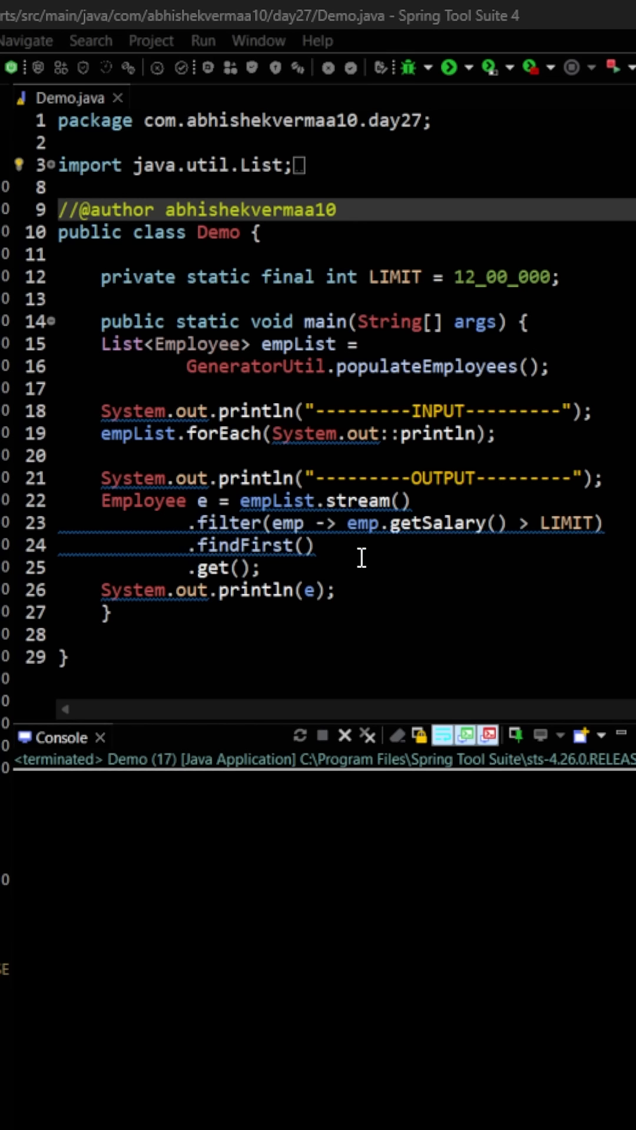
mouse_move(314, 573)
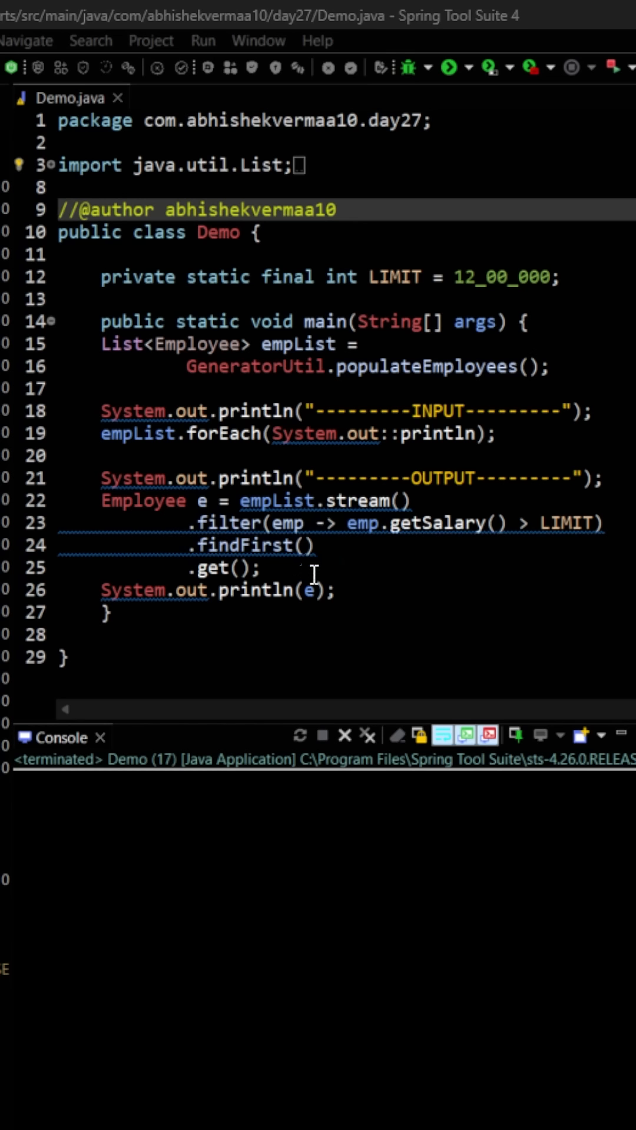
mouse_move(354, 581)
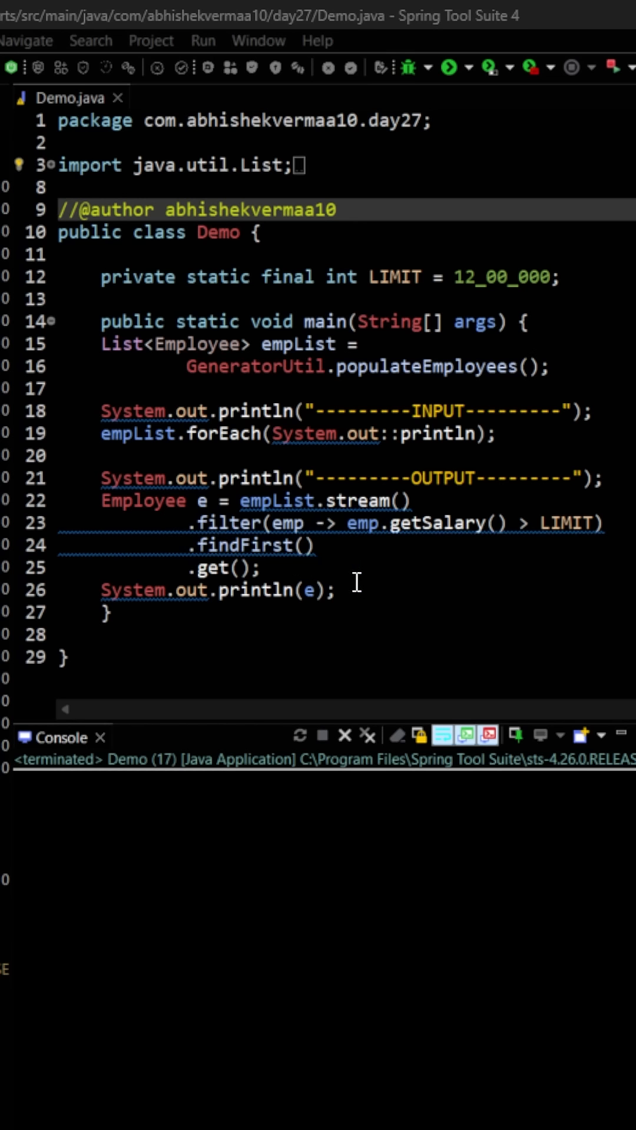
mouse_move(468, 166)
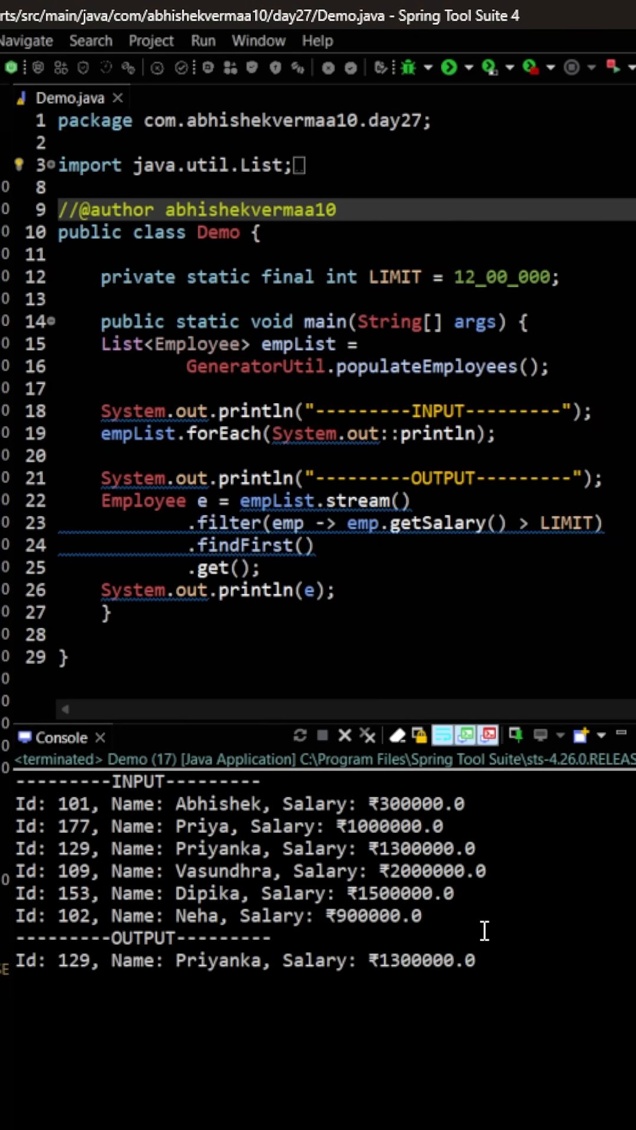
mouse_move(577, 309)
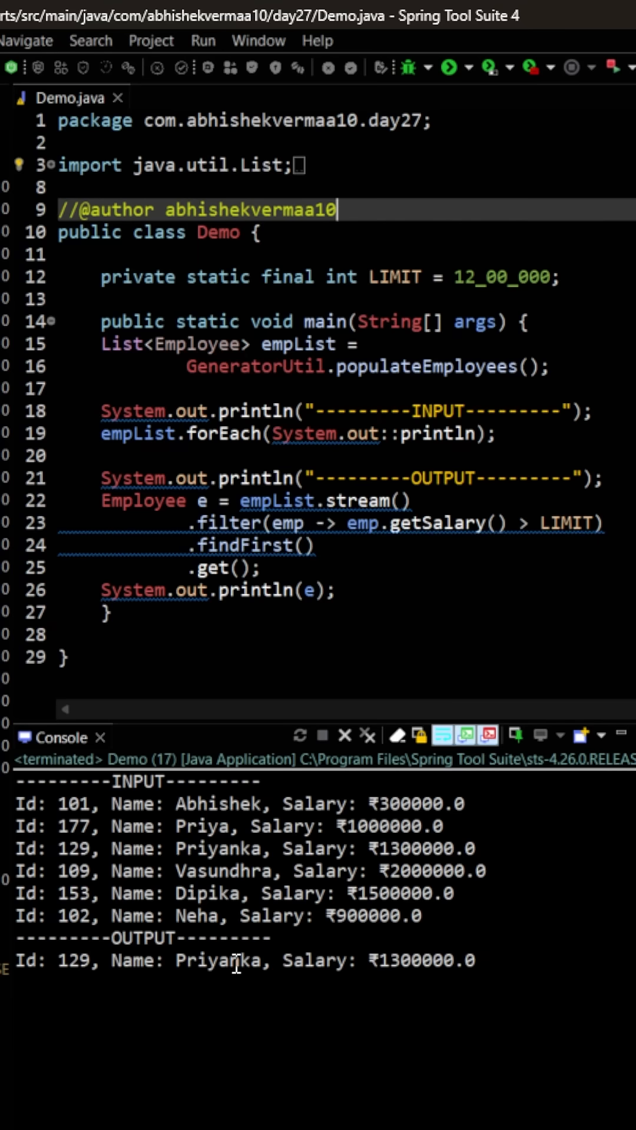
mouse_move(258, 894)
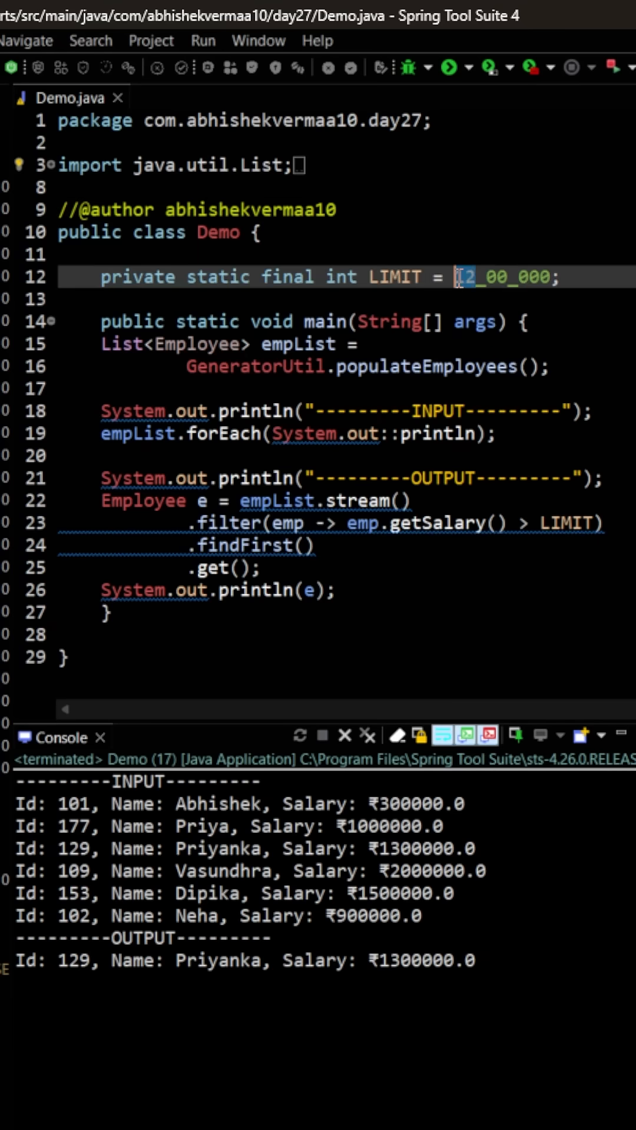
Change the LIMIT constant on line 12 to 24_00_000
type("24")
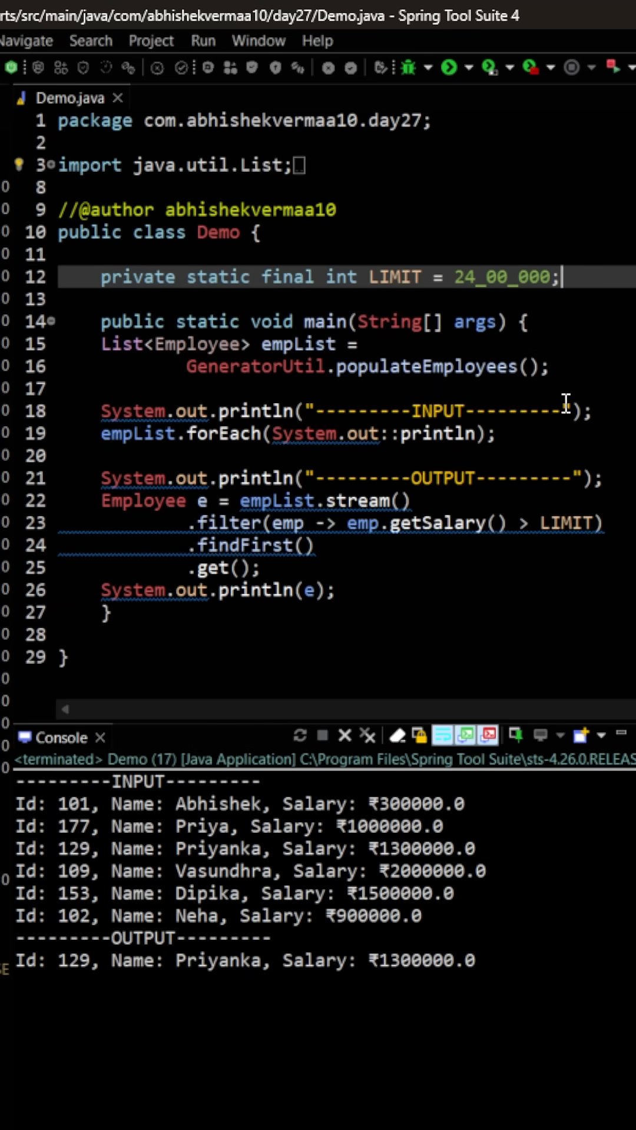
mouse_move(449, 67)
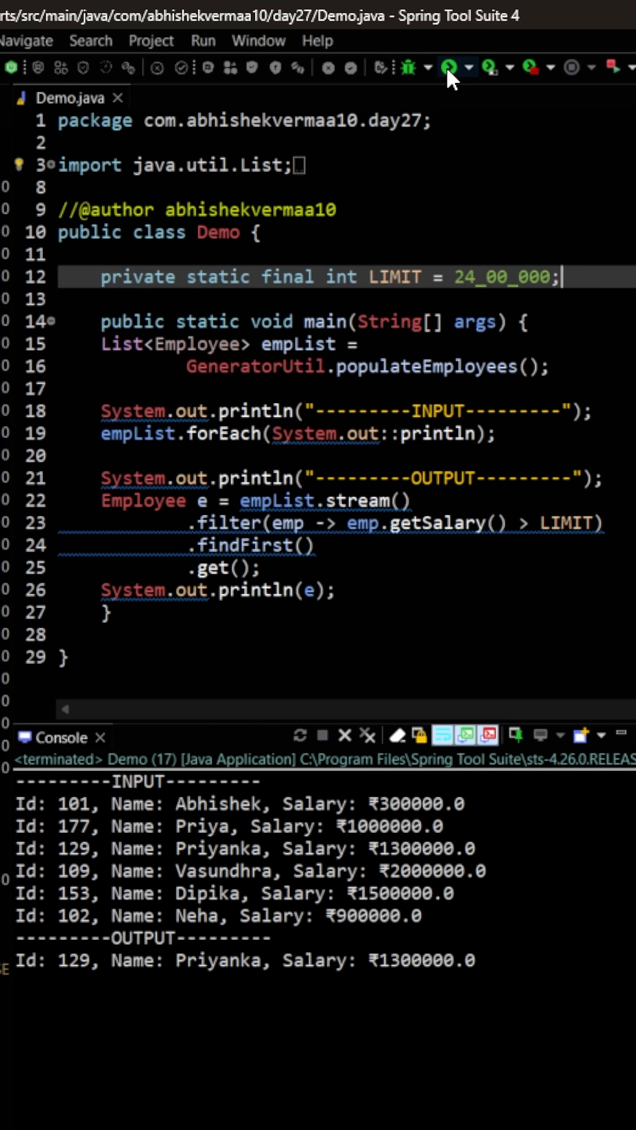
Rerun Demo.java with LIMIT 24_00_000 and inspect the NoSuchElementException trace
left_click(450, 67)
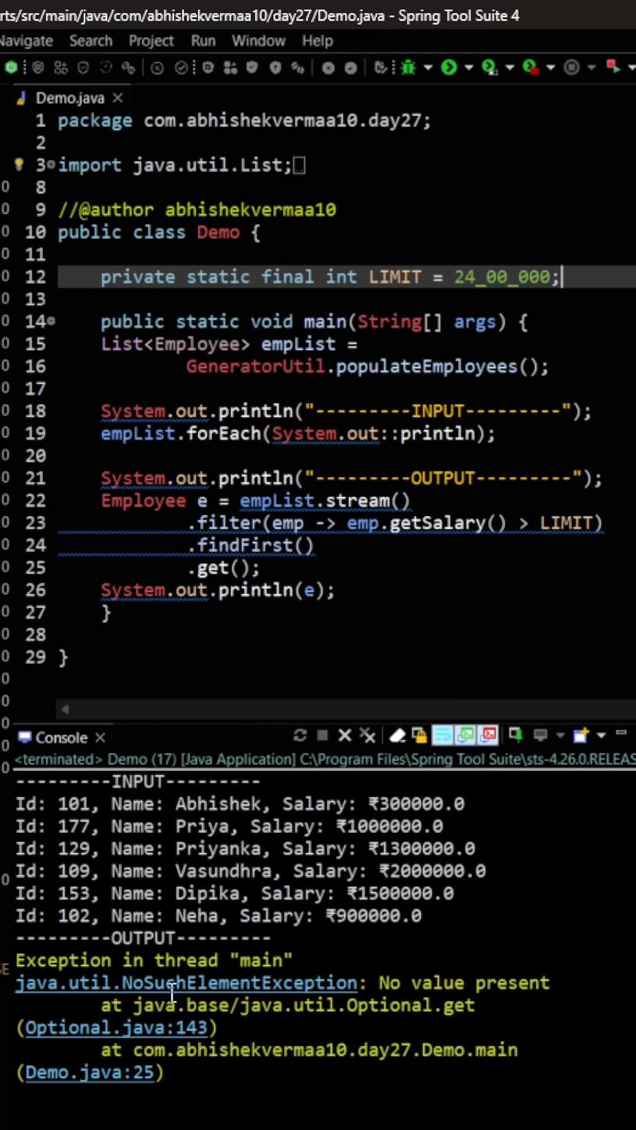
mouse_move(541, 980)
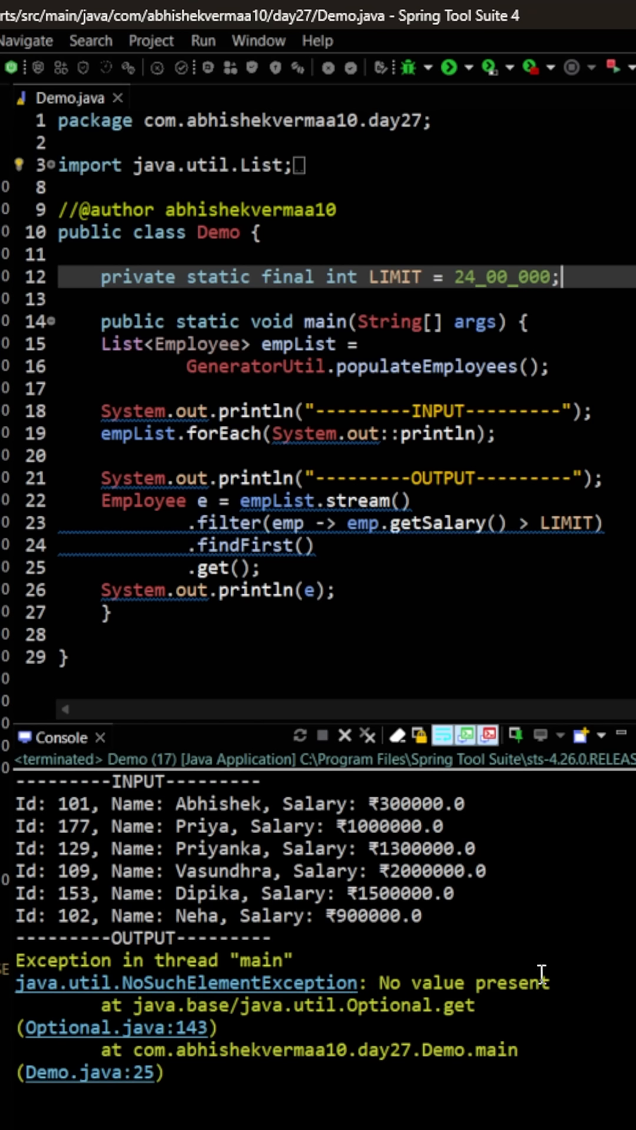
mouse_move(505, 883)
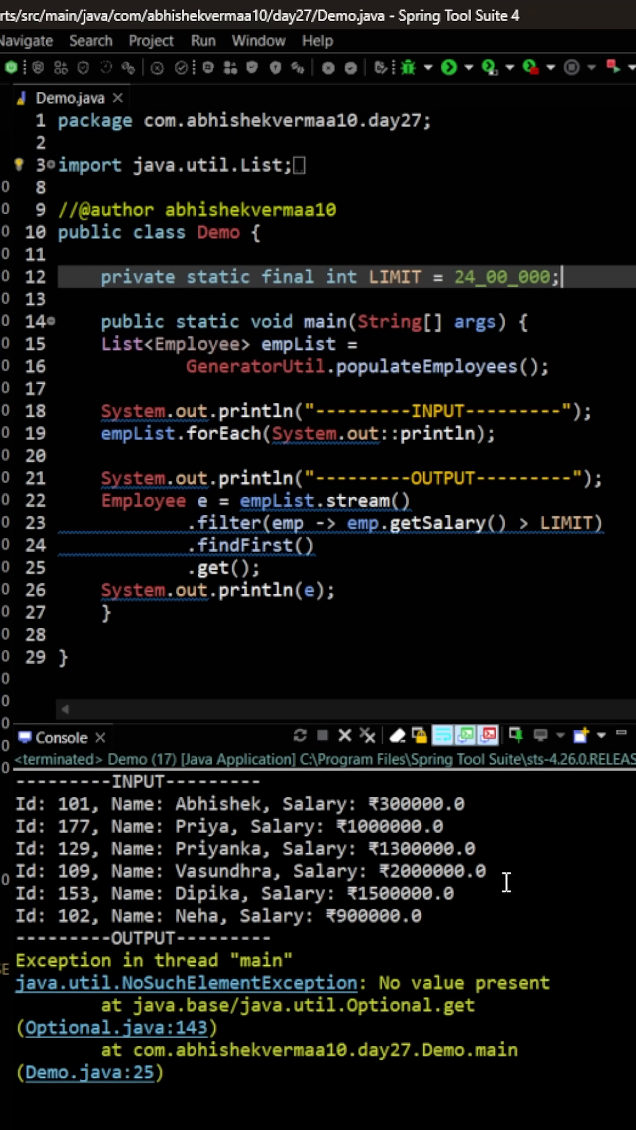
mouse_move(476, 899)
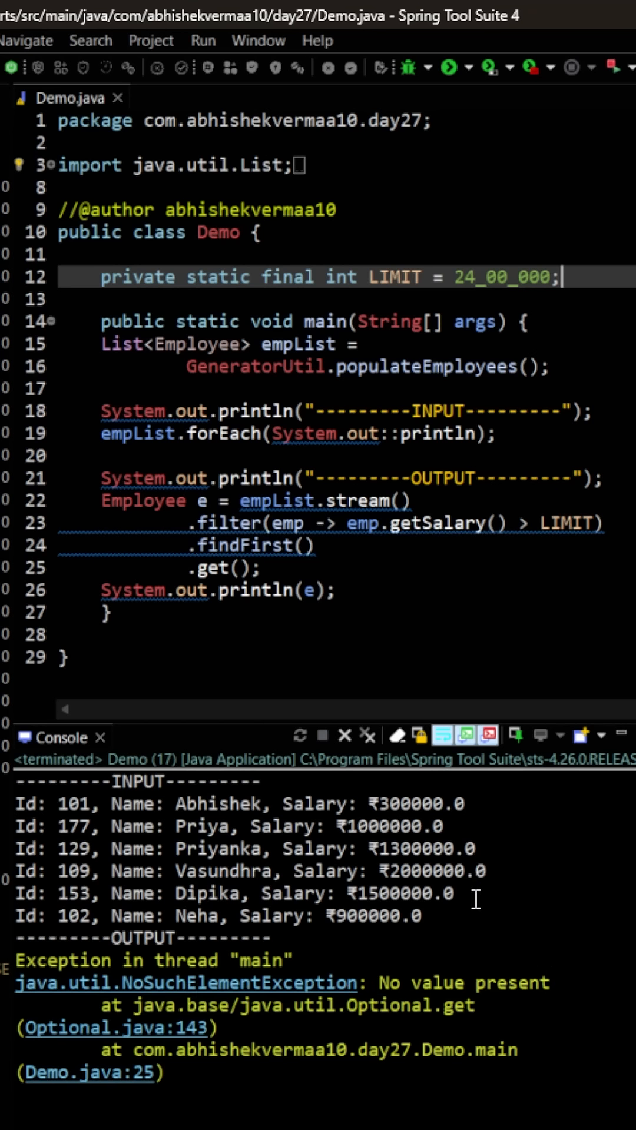
mouse_move(493, 598)
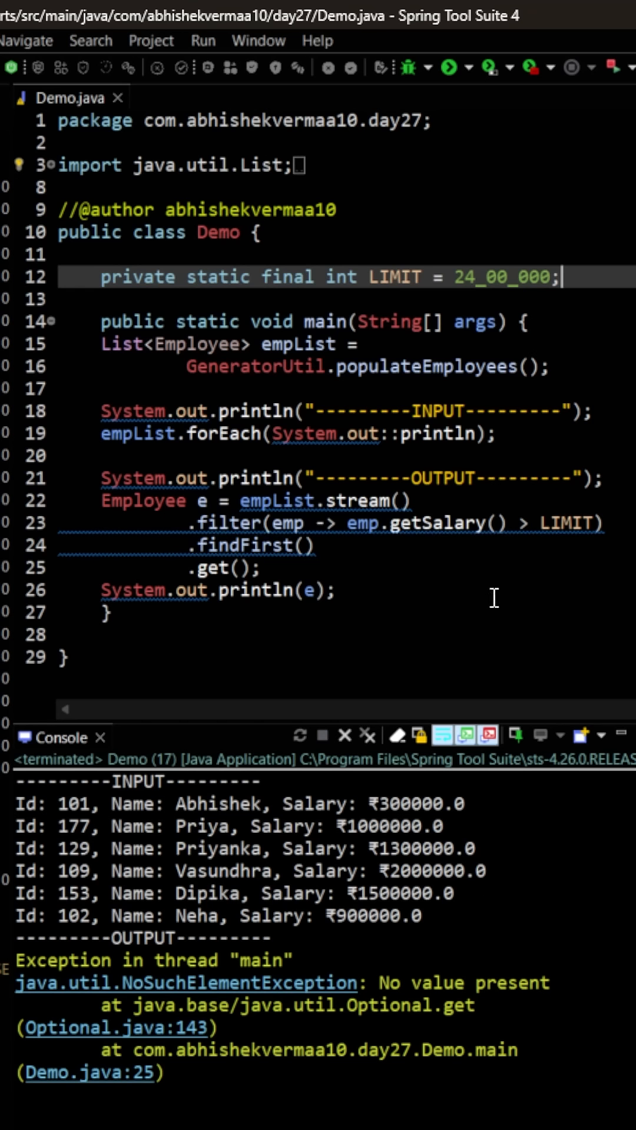
mouse_move(434, 543)
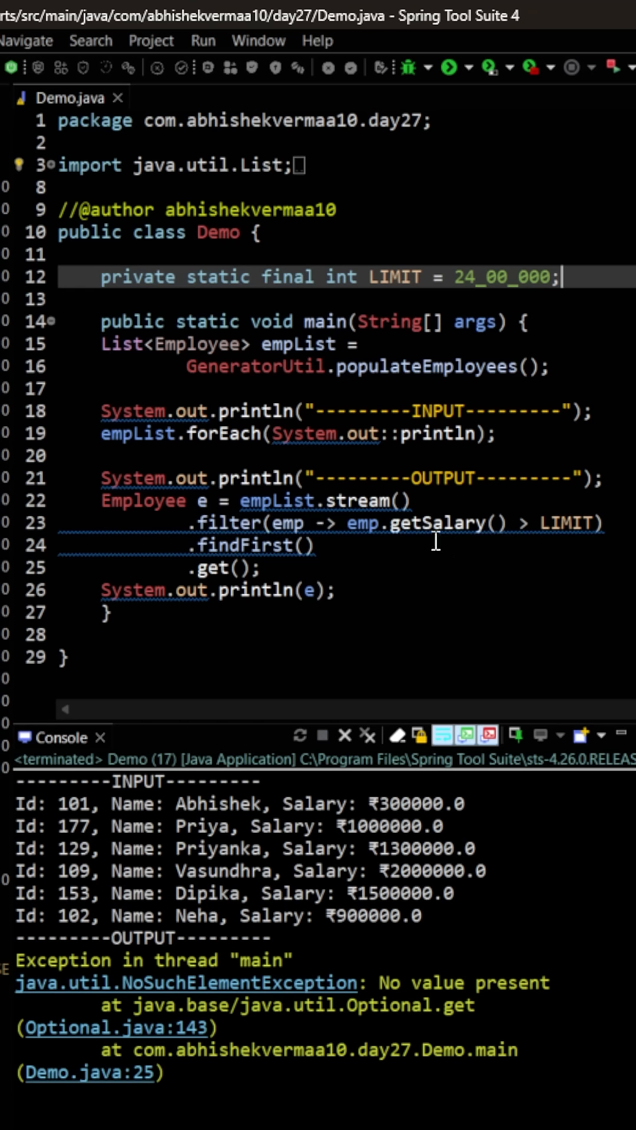
mouse_move(232, 671)
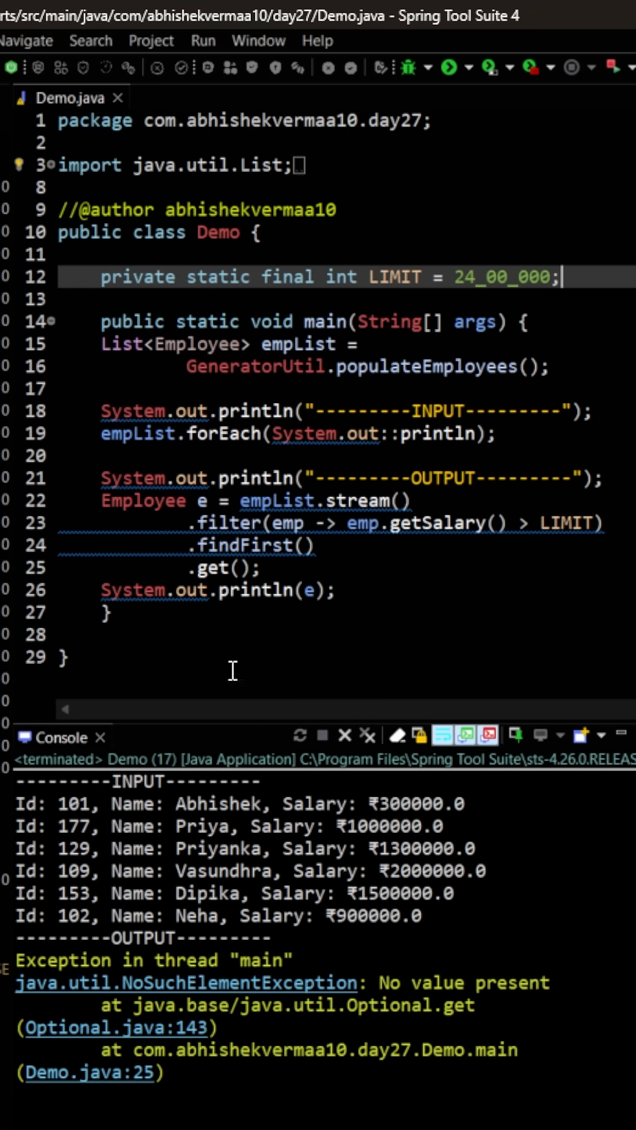
mouse_move(260, 732)
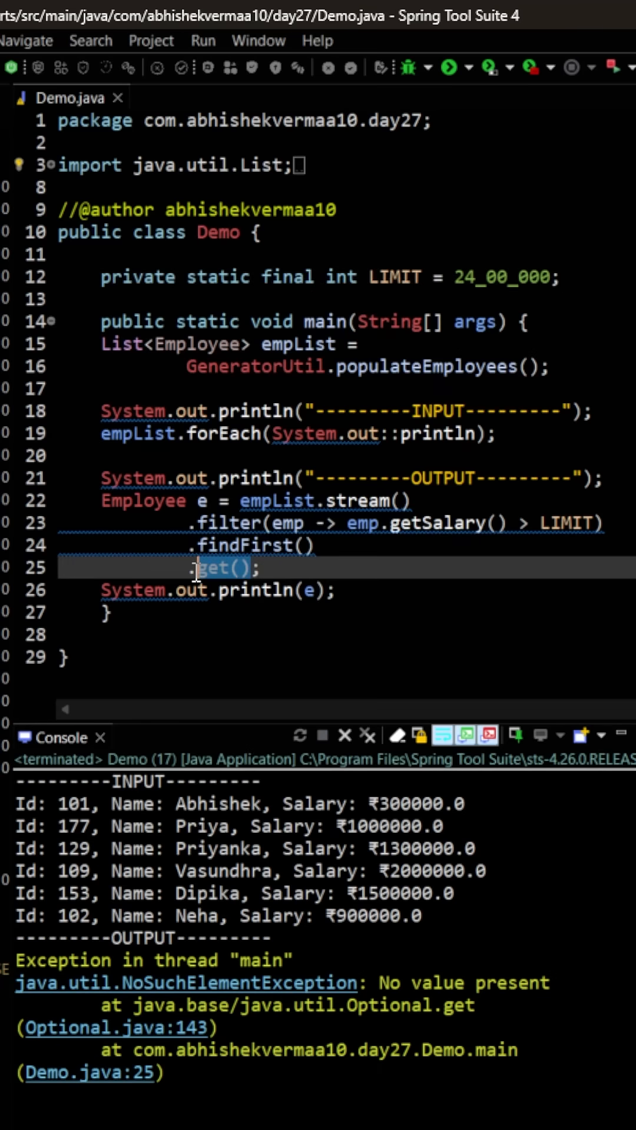
mouse_move(262, 627)
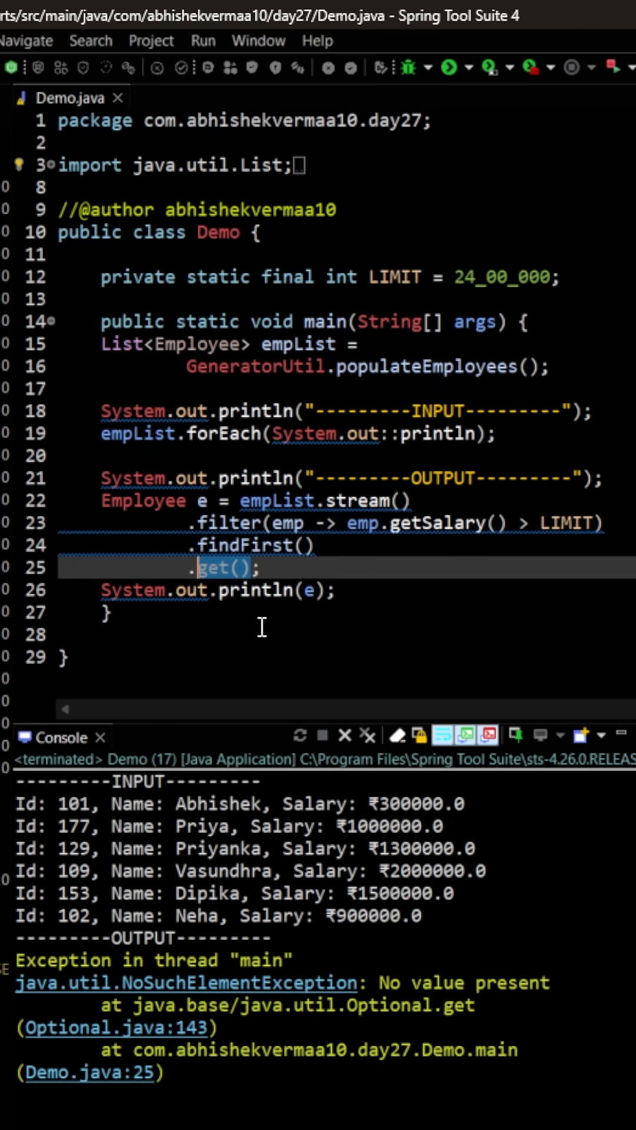
Swap .get() on line 25 for .orElse(new Employee(0, "NA", 0))
type("orElse;")
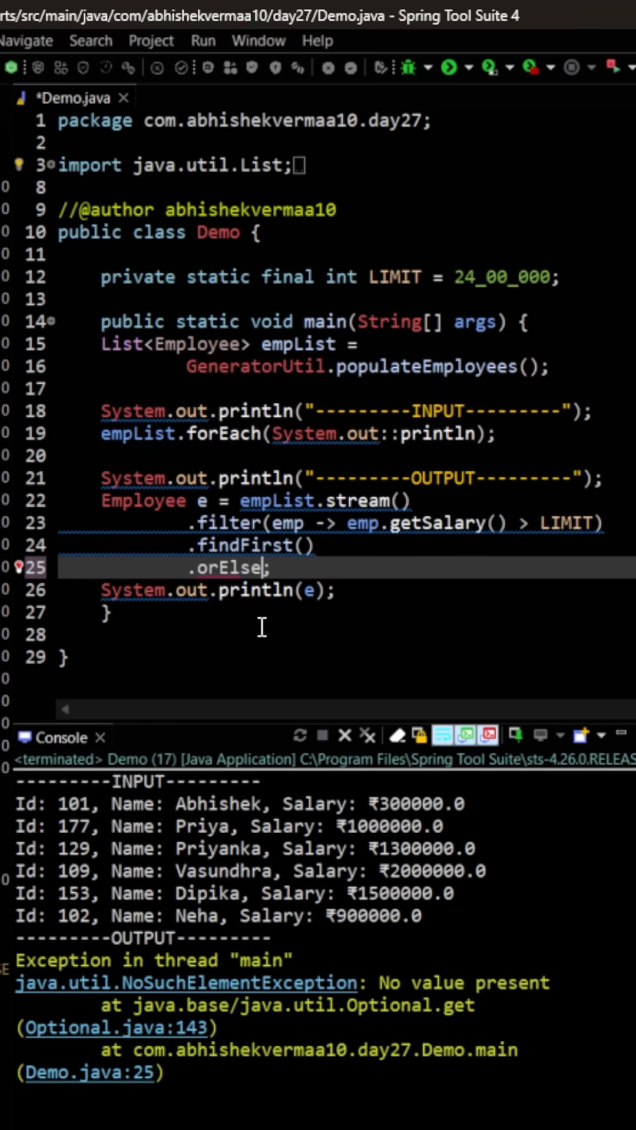
type("()")
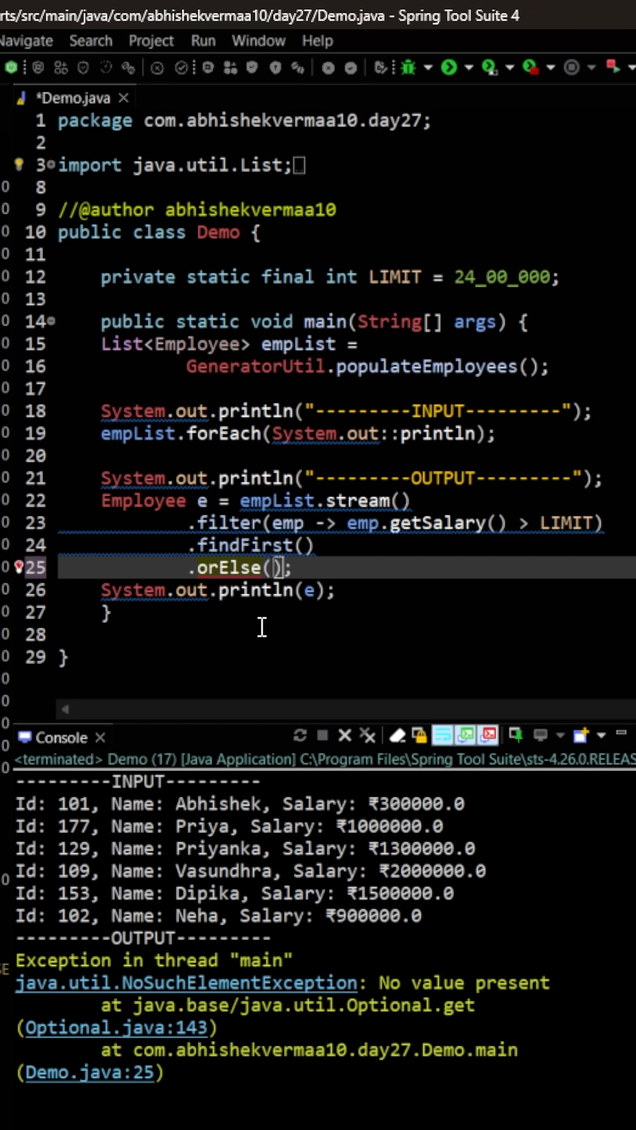
type("new Employee(0, \"NA\", 0)")
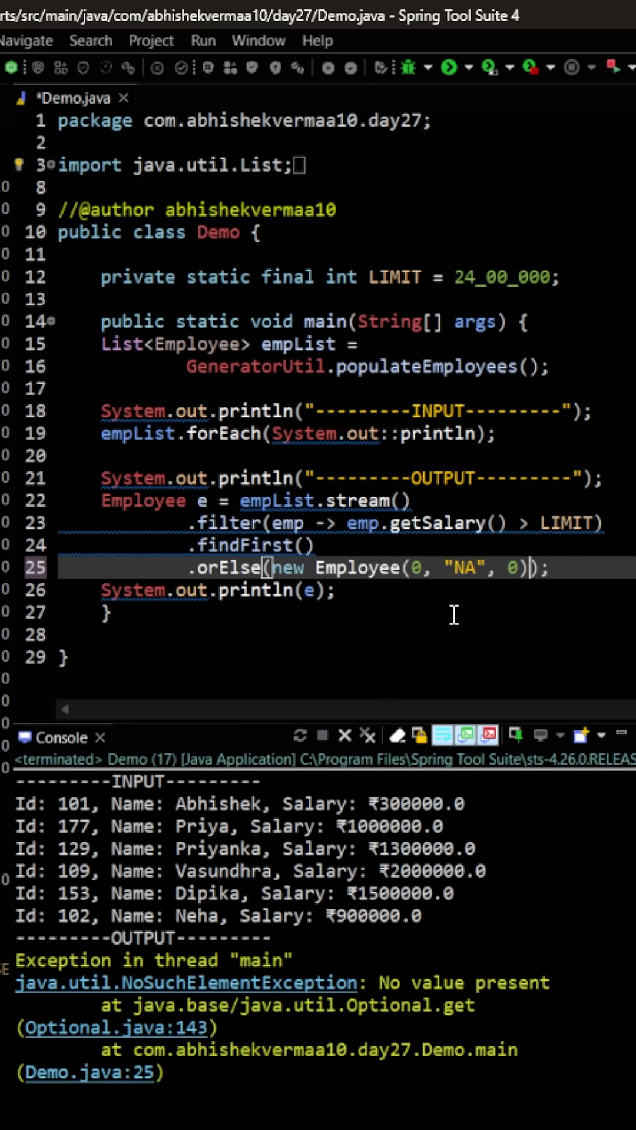
mouse_move(449, 66)
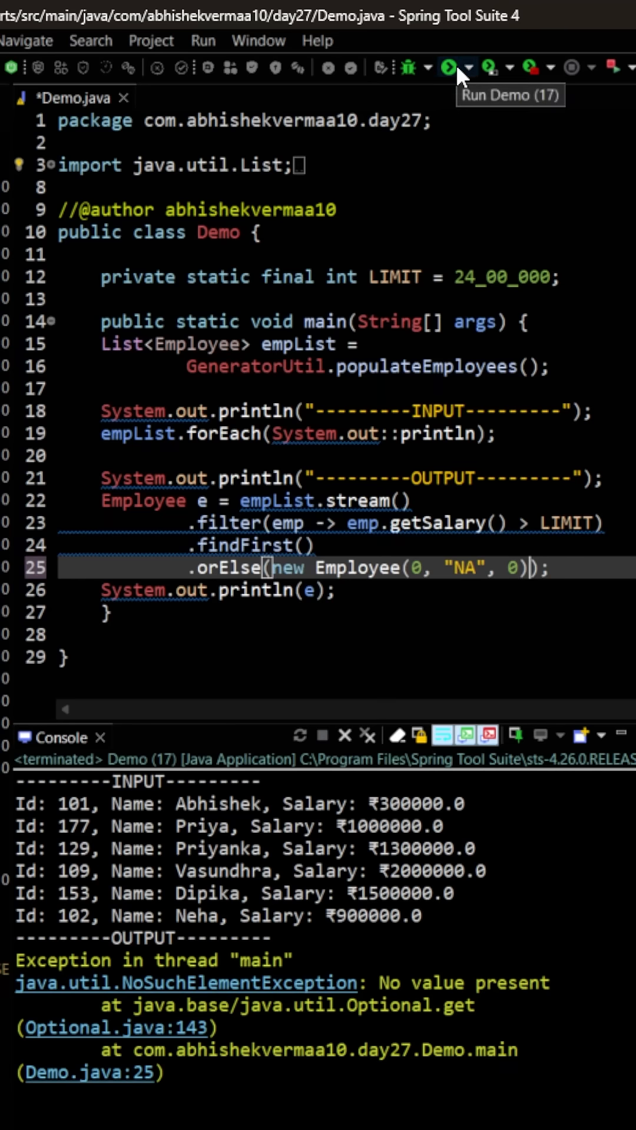
Rerun Demo.java to print the fallback employee Id 0, Name NA, Salary ₹0.0
left_click(448, 67)
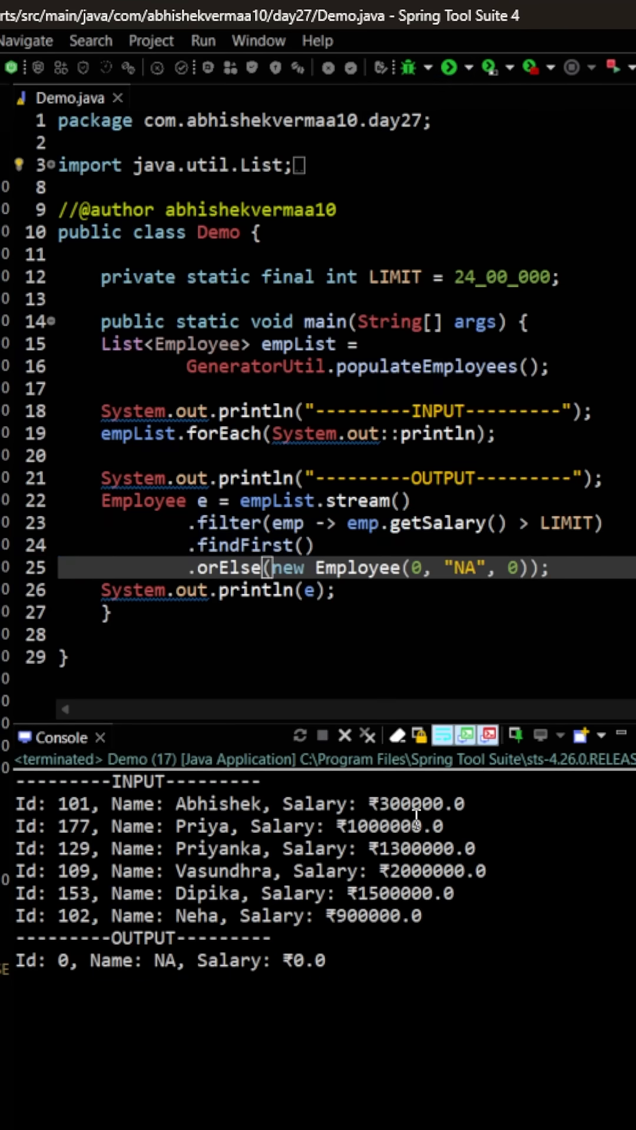
mouse_move(151, 1022)
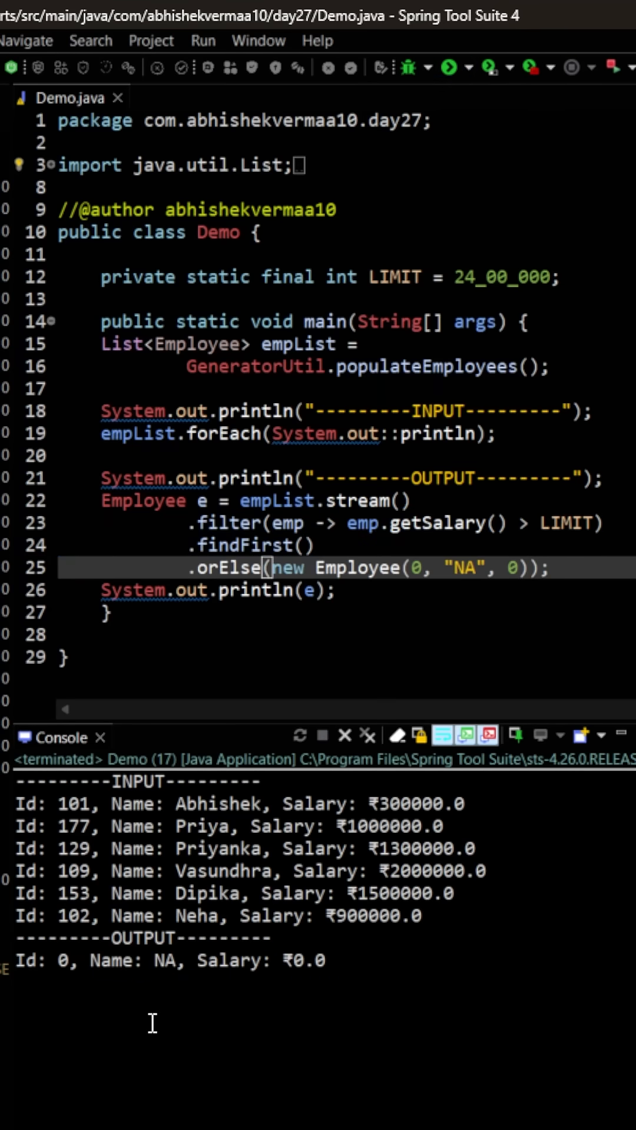
mouse_move(429, 362)
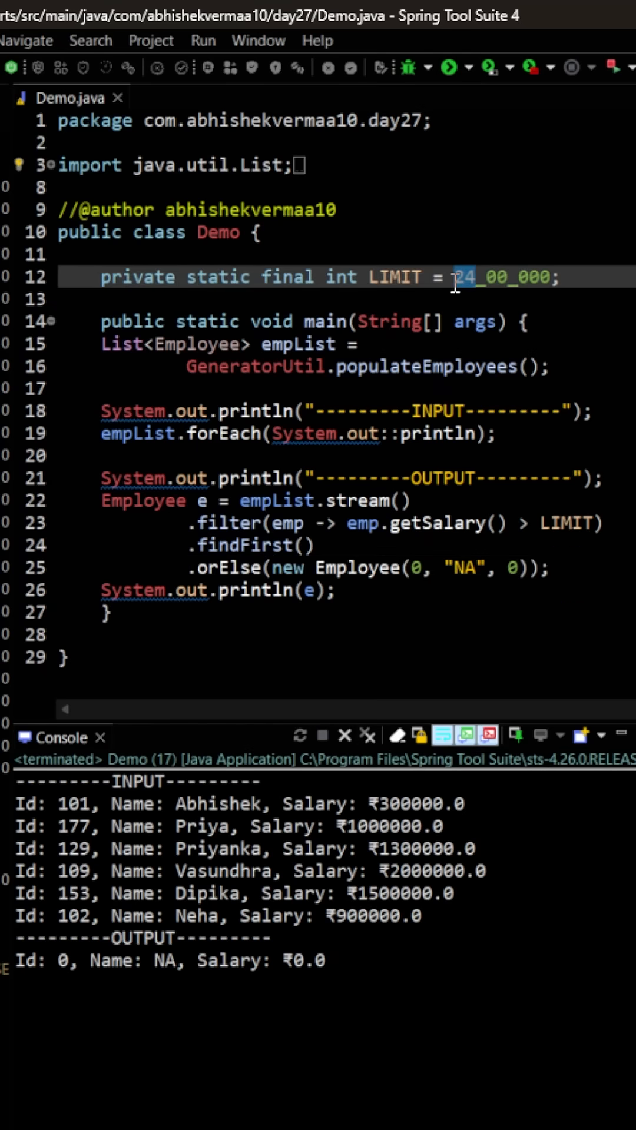
Set LIMIT back to 12_00_000 and rerun, showing Priyanka with ₹1300000.0
type("12")
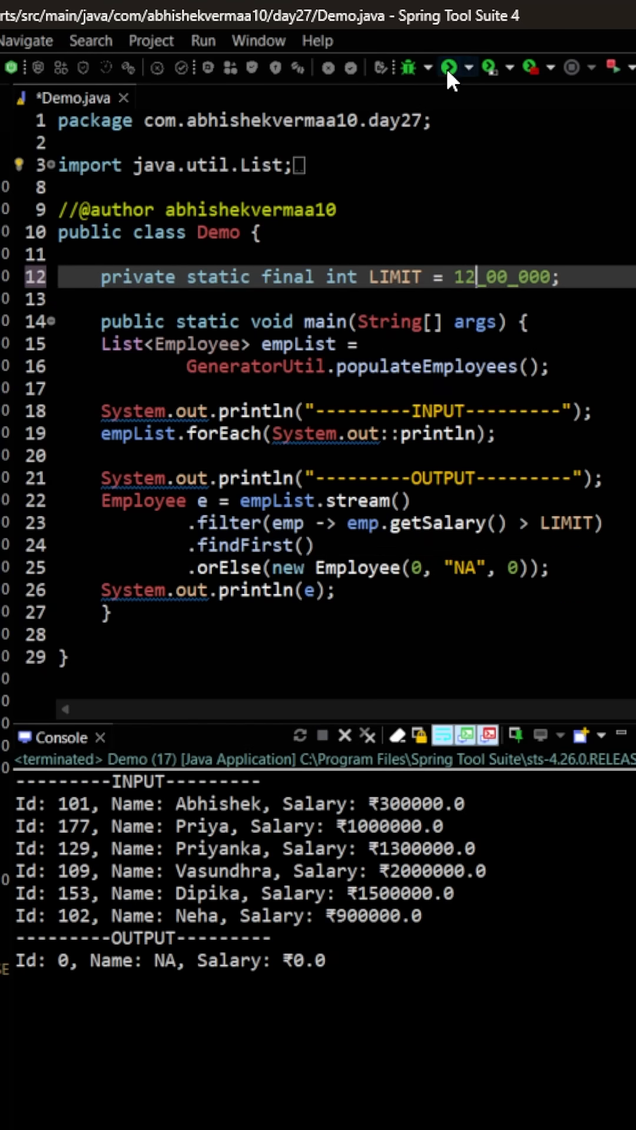
left_click(448, 67)
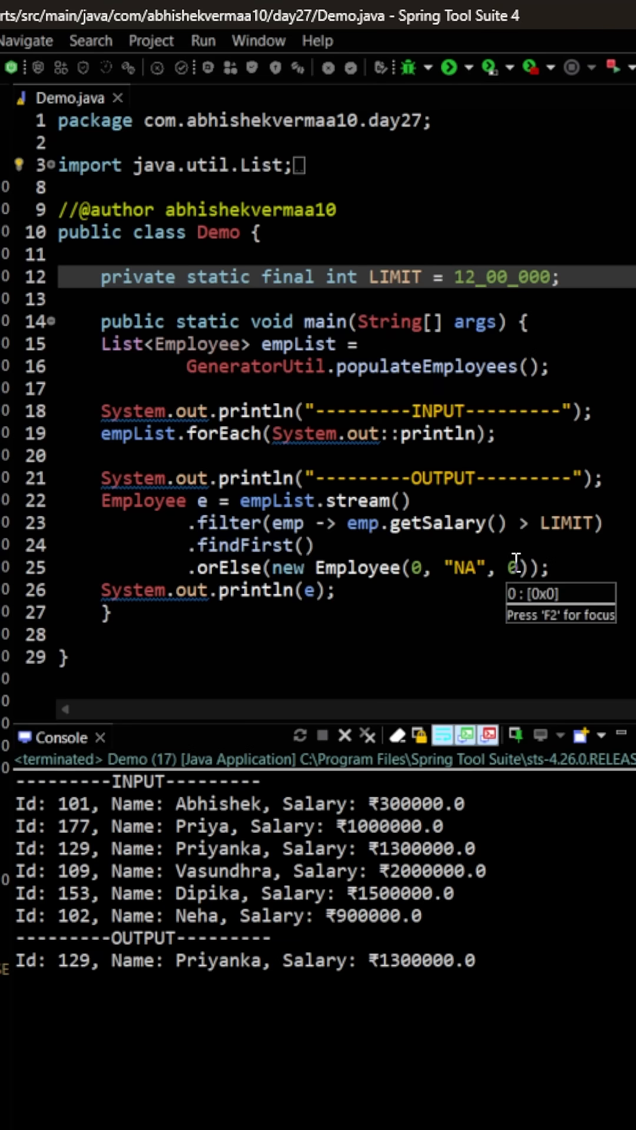